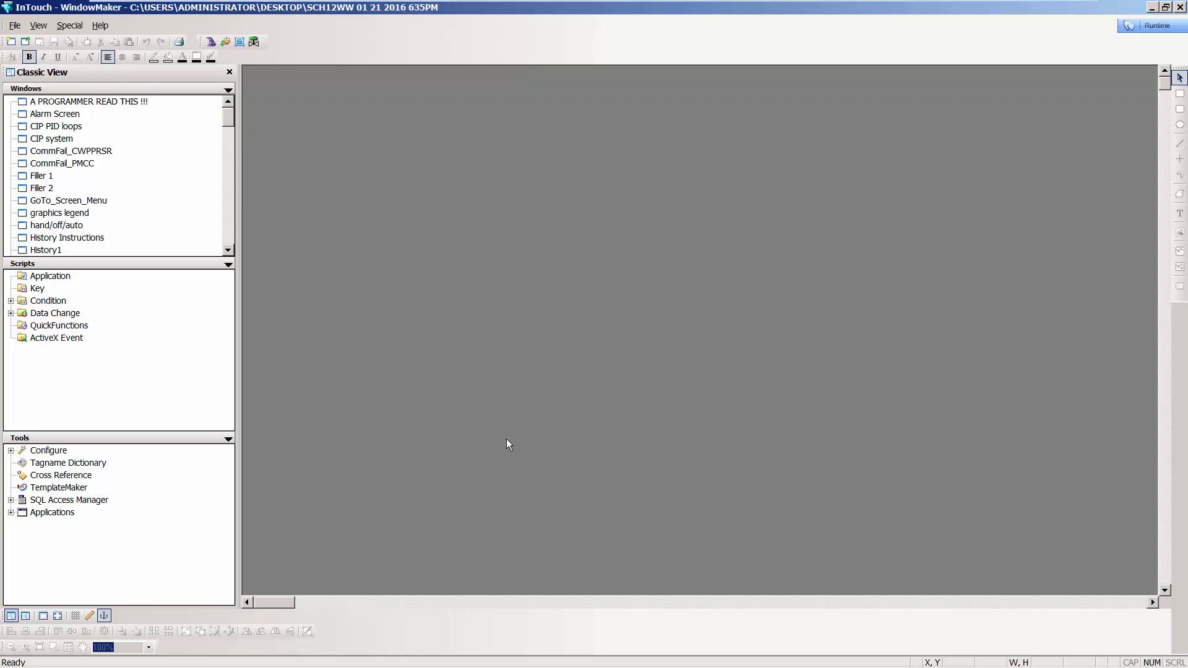
mouse_move(228, 123)
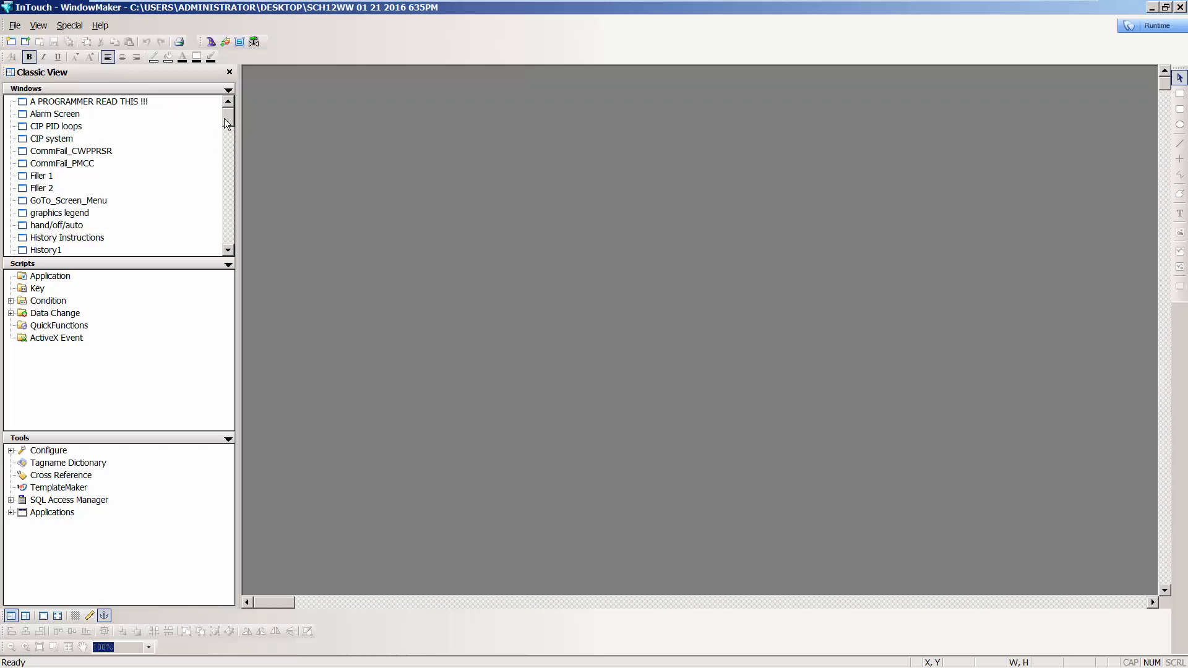
Step: Launch Update Use Counts from the Special menu, raising the long-operation warning
scroll(down, 3)
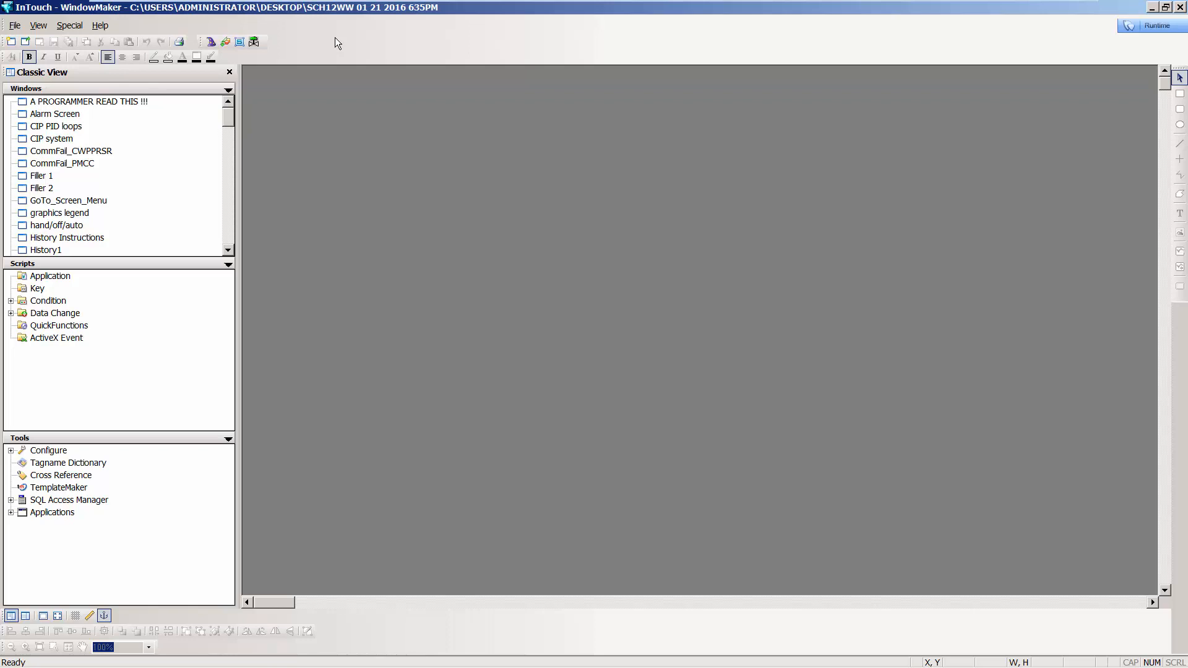
click(68, 25)
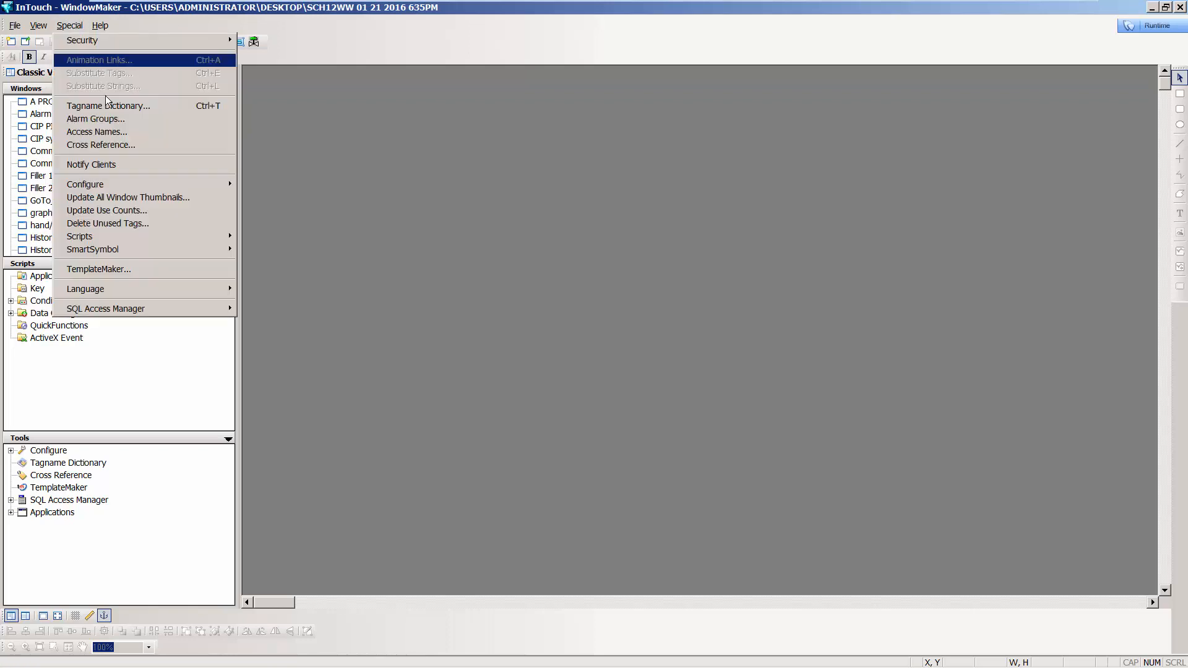
mouse_move(111, 210)
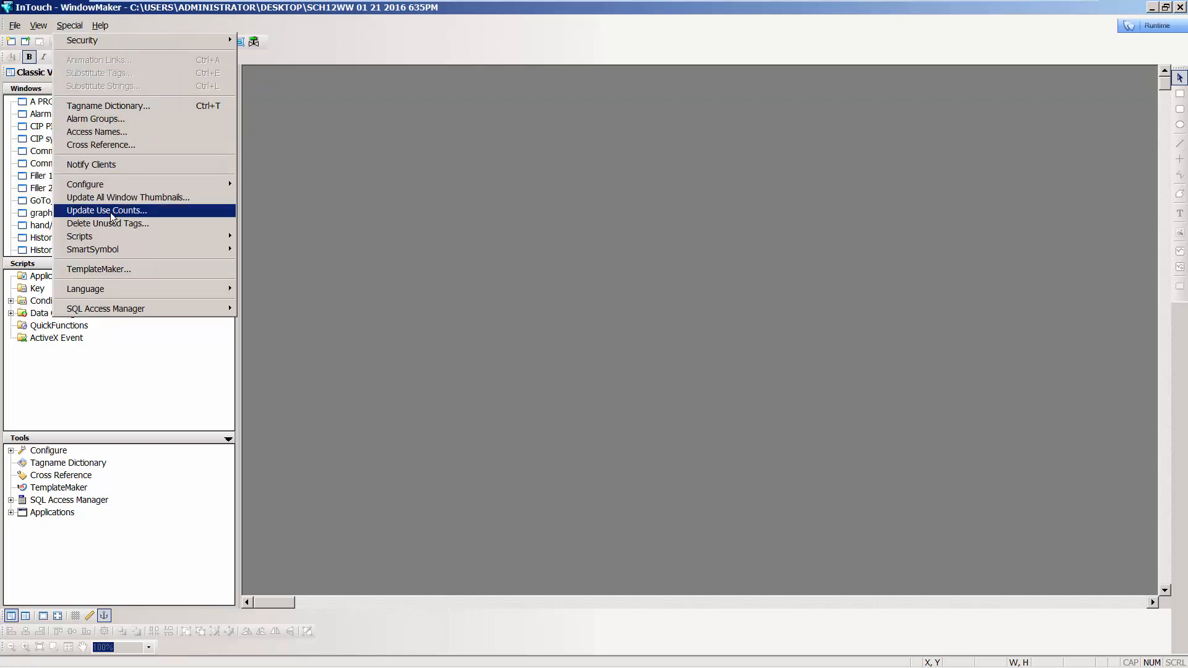
click(106, 211)
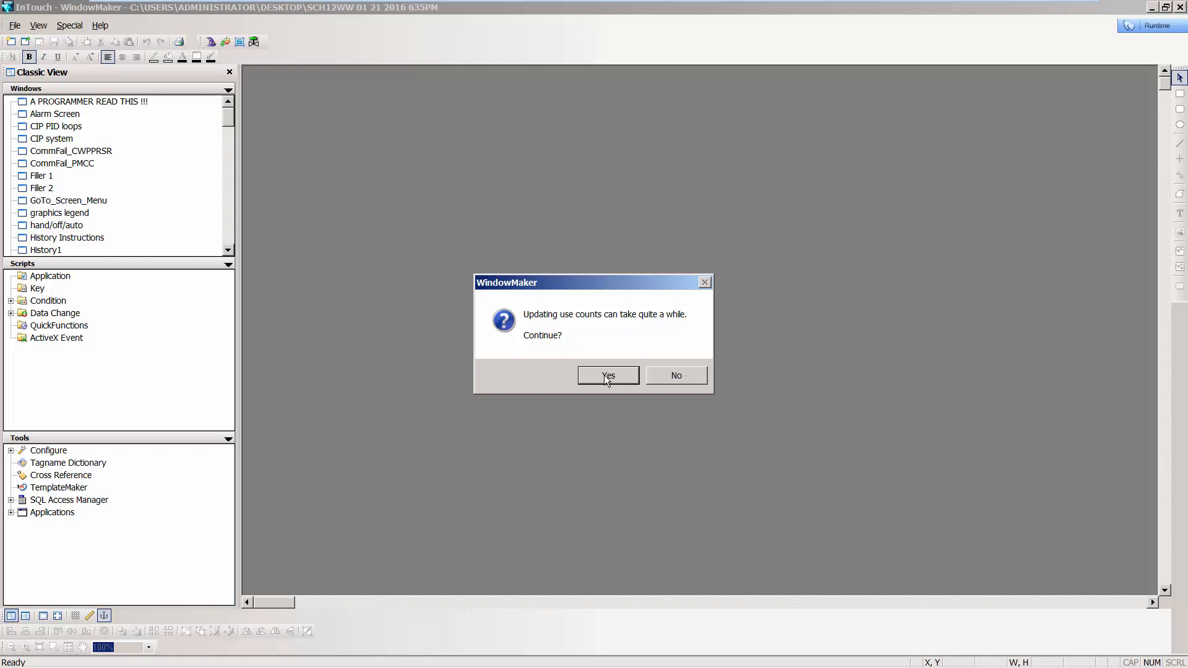
Step: Confirm the update and acknowledge the results: 894 local, 0 remote, 894 total of 61402 licensed tags
click(609, 376)
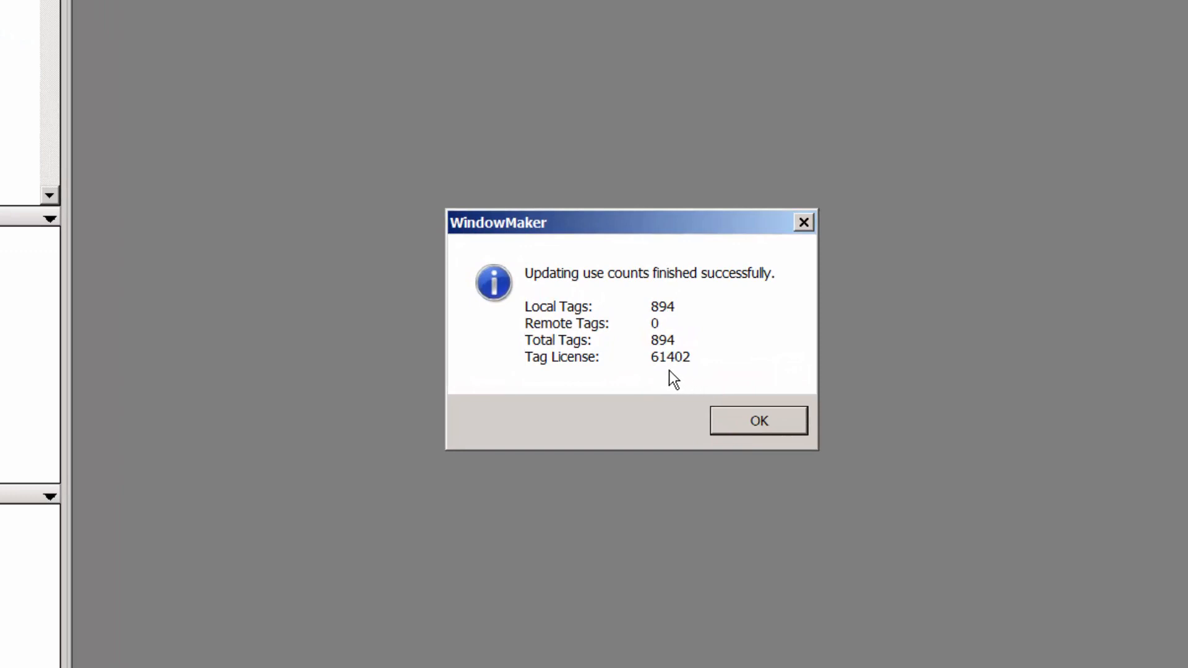
mouse_move(666, 328)
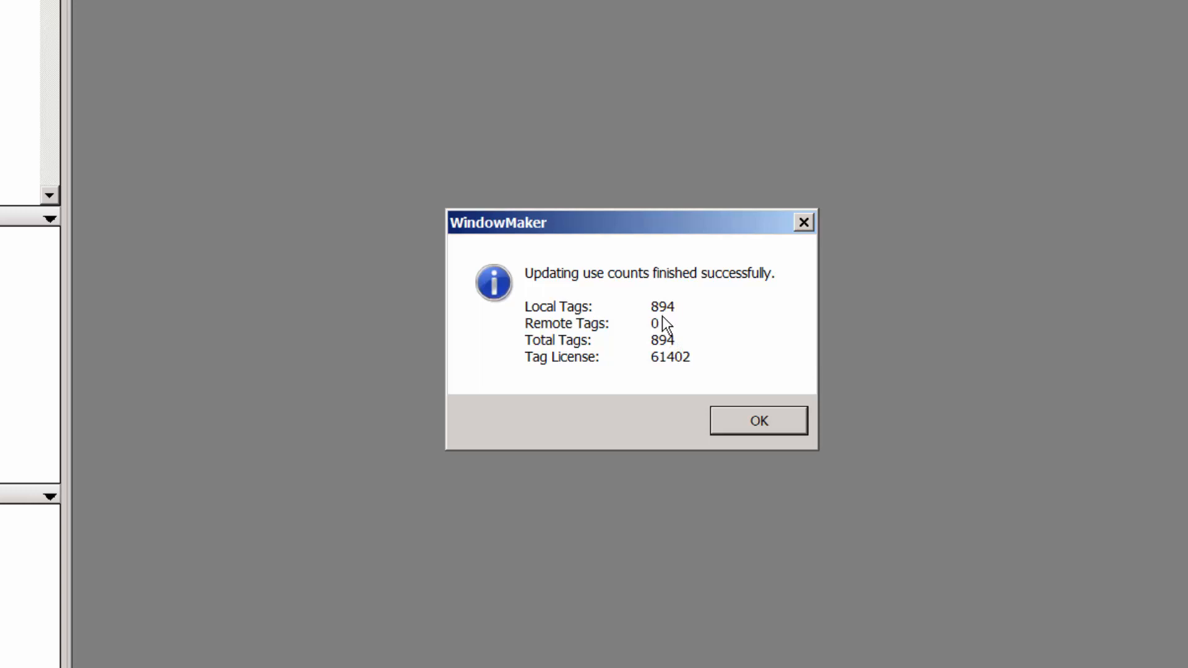
mouse_move(656, 337)
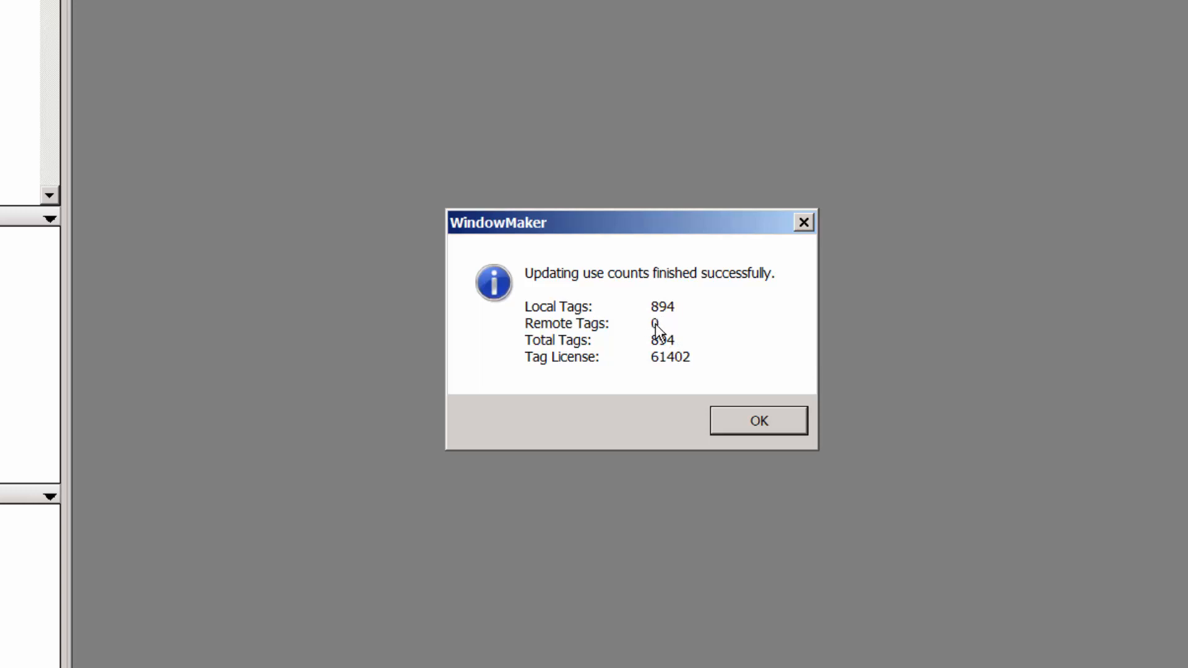
mouse_move(587, 433)
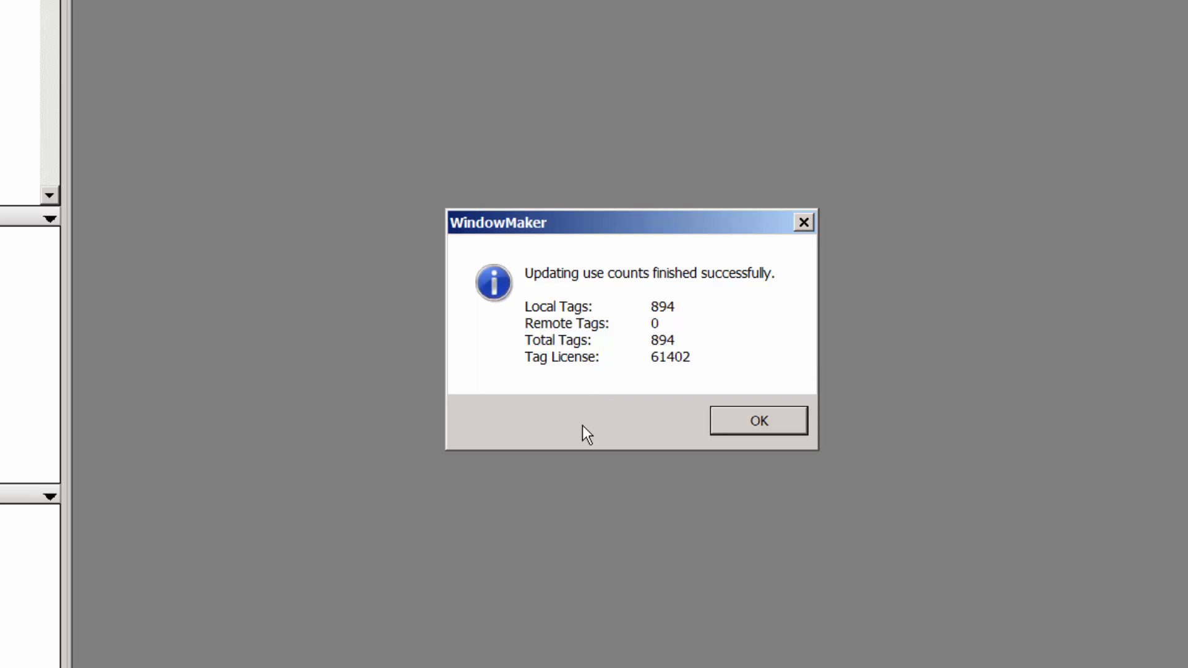
mouse_move(682, 363)
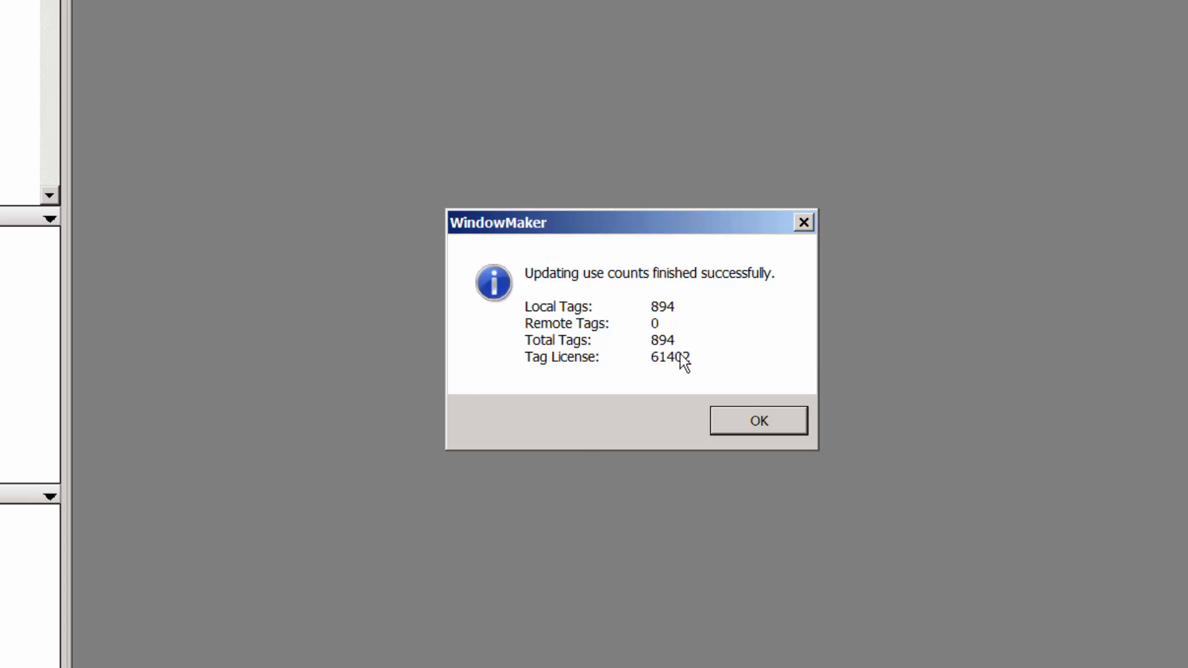
mouse_move(541, 374)
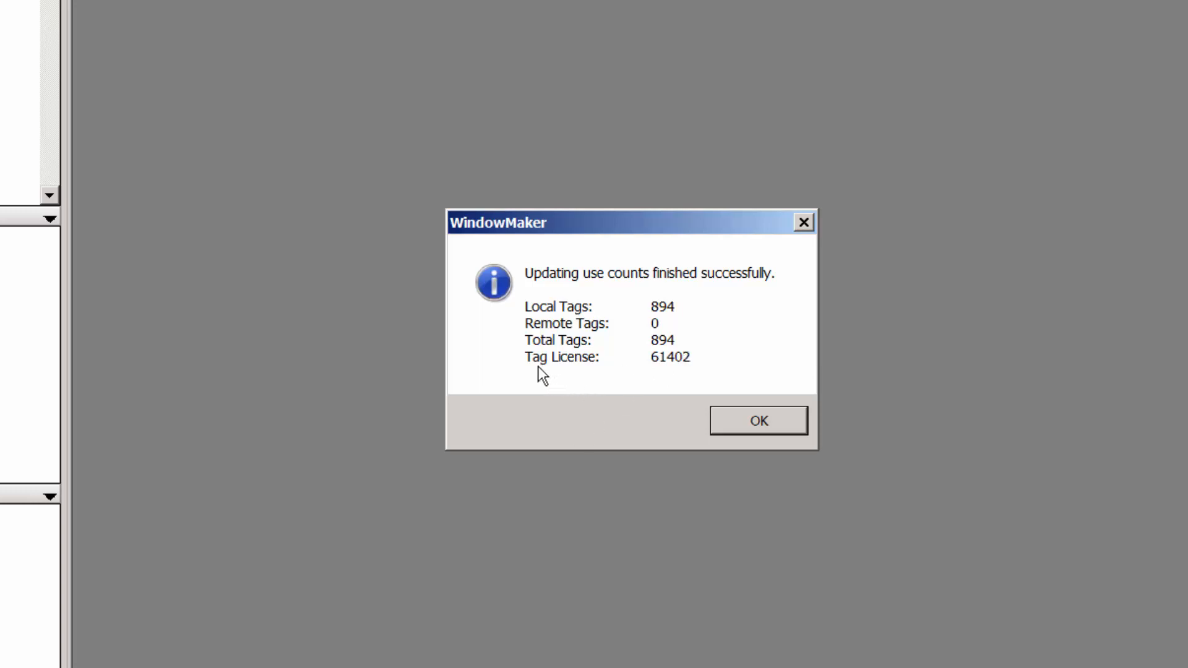
mouse_move(676, 371)
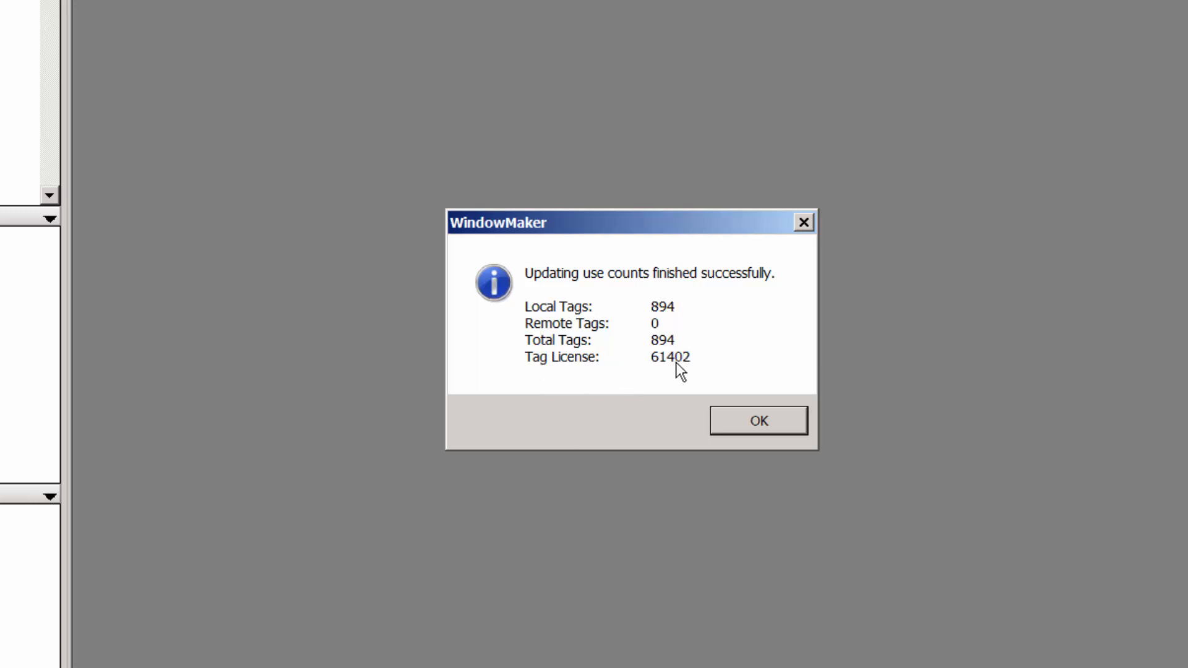
click(759, 421)
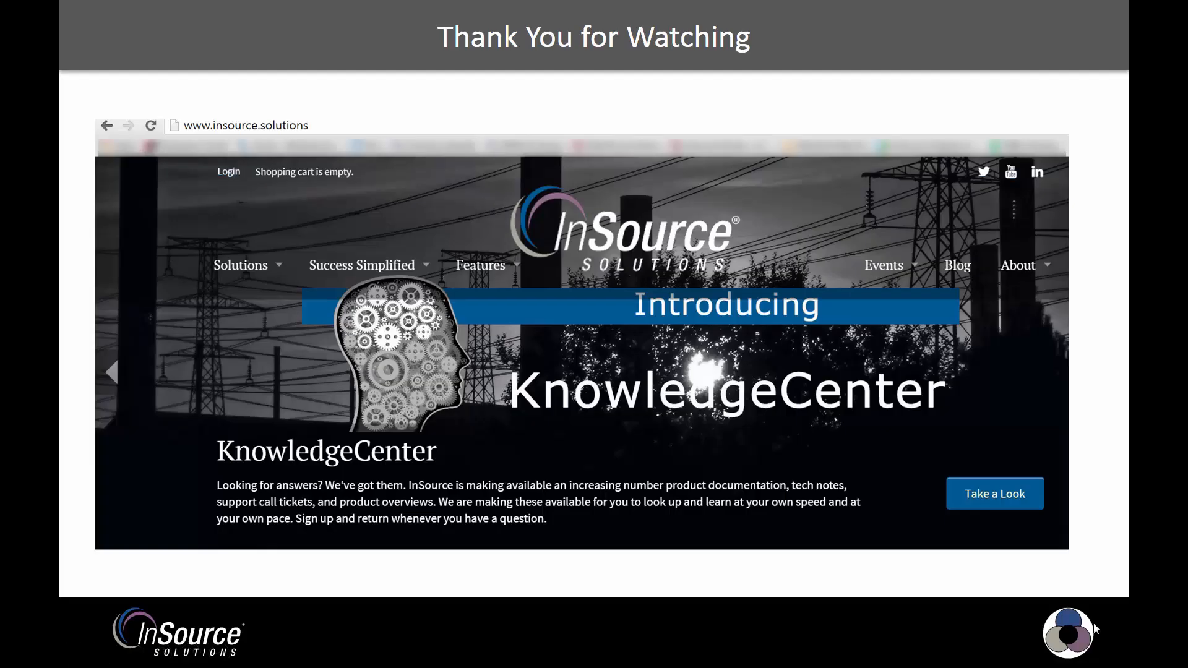